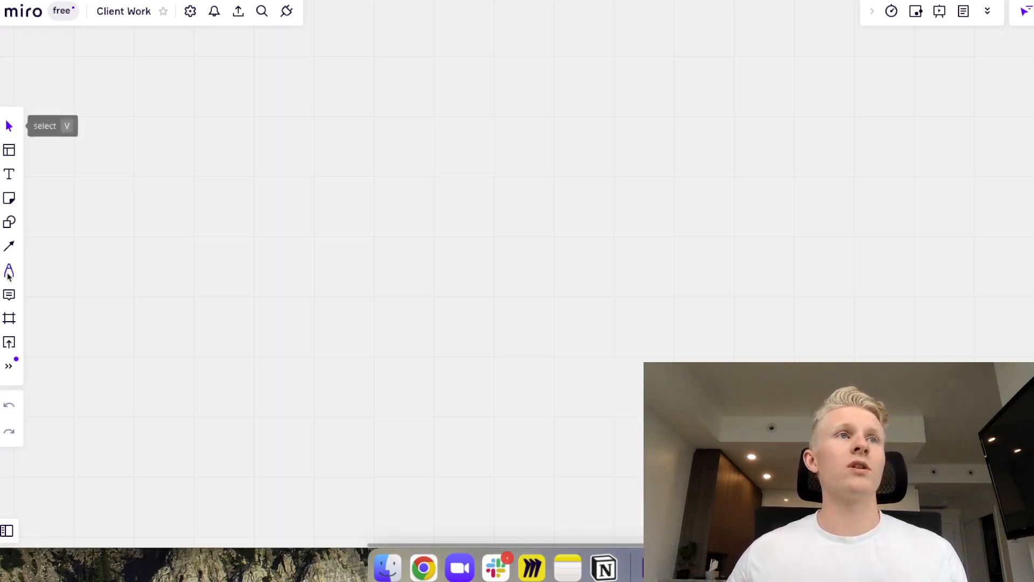
Step: With the Pen, sketch a rising freehand staircase and label its first step 'Script'
{"action": "left_click", "coordinate": [9, 271]}
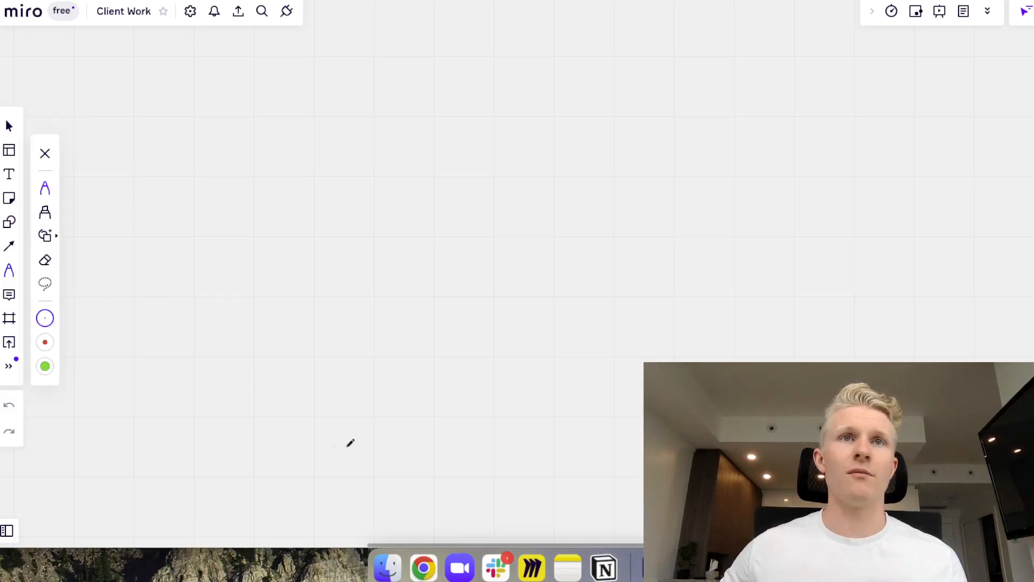
{"action": "mouse_move", "coordinate": [285, 399]}
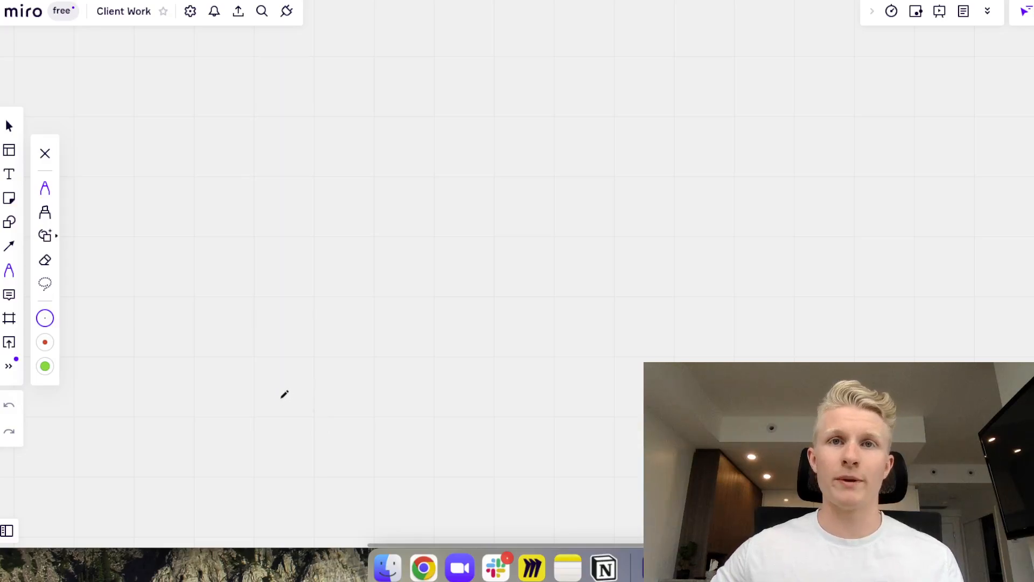
{"action": "left_click_drag", "start_coordinate": [303, 409], "coordinate": [370, 363]}
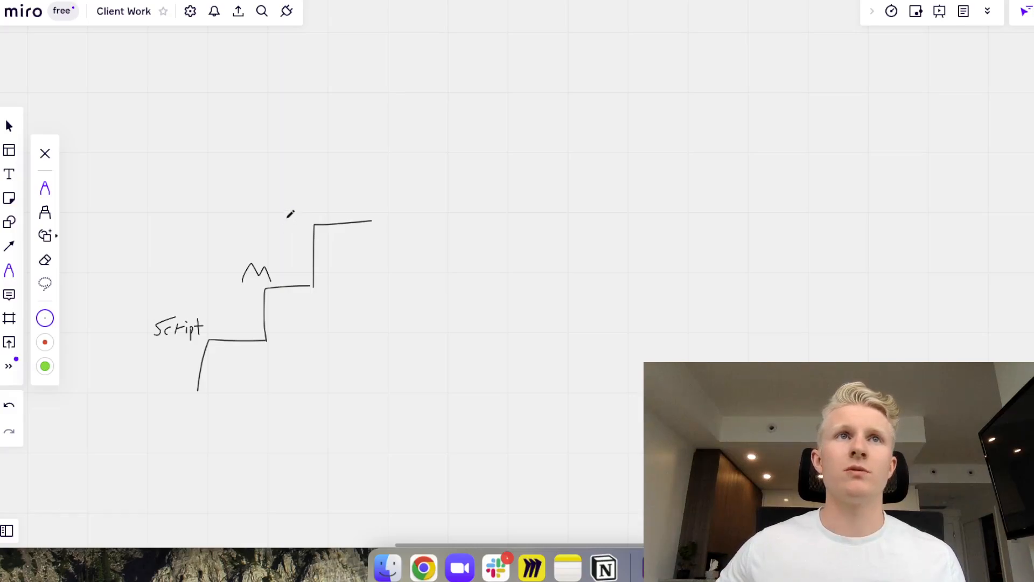
Step: Write 'M.S.' on the top step and draw a ticked timeline labelled F, C, D, ?, O
{"action": "left_click_drag", "start_coordinate": [287, 221], "coordinate": [323, 211]}
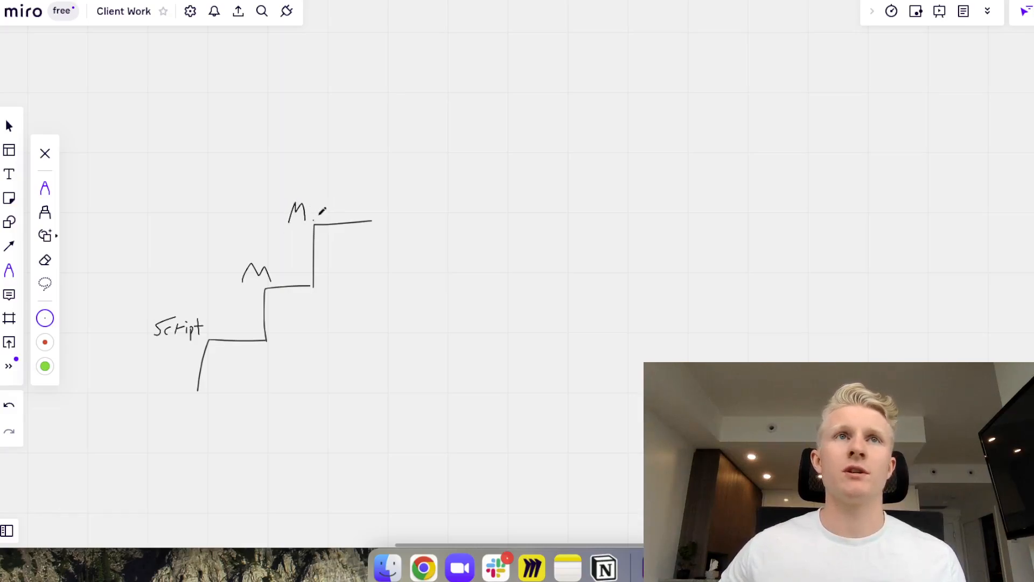
{"action": "left_click_drag", "start_coordinate": [319, 211], "coordinate": [359, 212]}
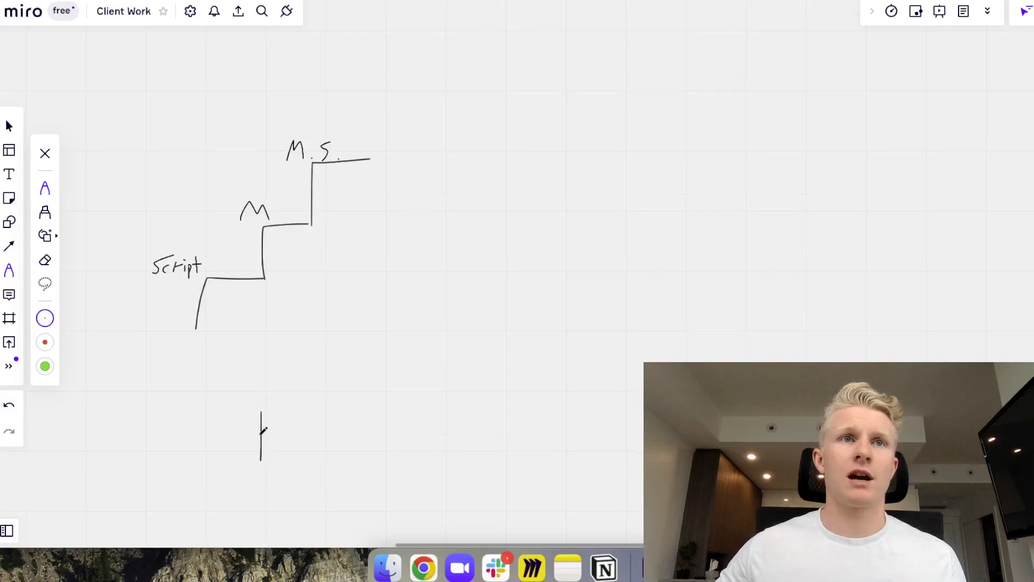
{"action": "left_click_drag", "start_coordinate": [264, 434], "coordinate": [645, 429]}
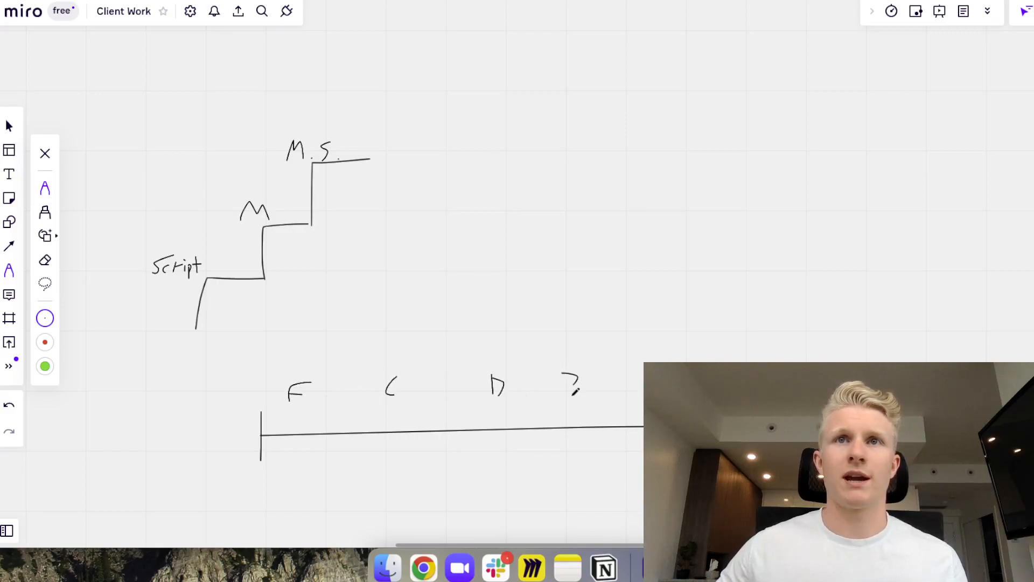
{"action": "left_click_drag", "start_coordinate": [610, 392], "coordinate": [630, 392]}
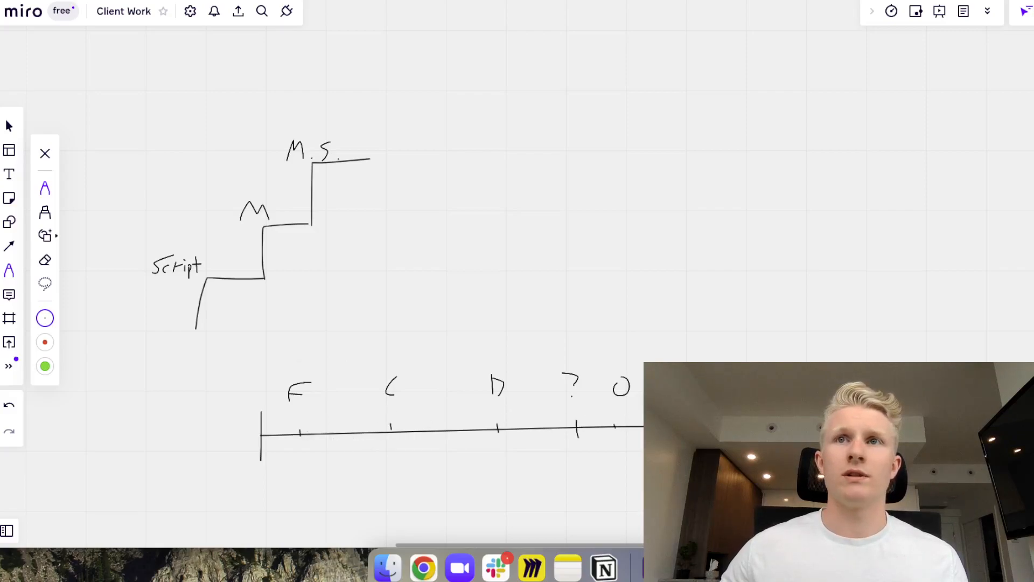
{"action": "mouse_move", "coordinate": [412, 425]}
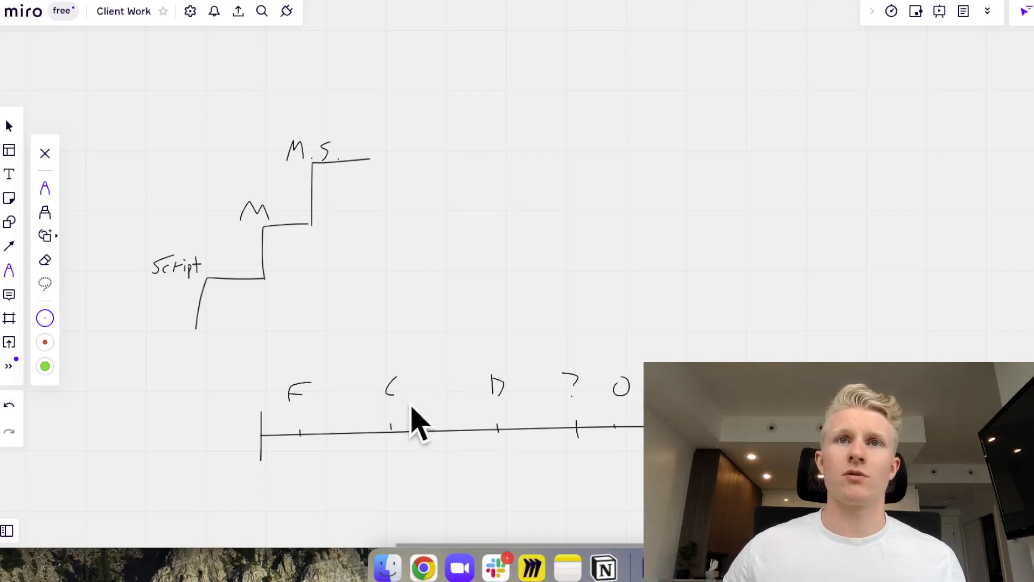
Step: Add Q, $, O and curved arrows to the timeline, plus staircase steps 'C/O' and 'T'
{"action": "left_click_drag", "start_coordinate": [303, 429], "coordinate": [415, 423]}
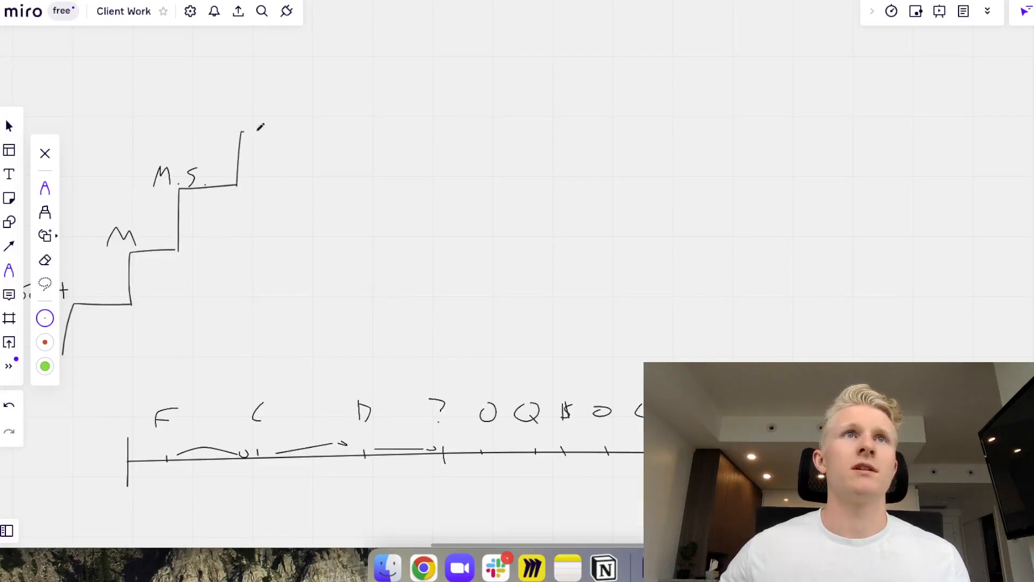
{"action": "left_click_drag", "start_coordinate": [241, 134], "coordinate": [314, 135]}
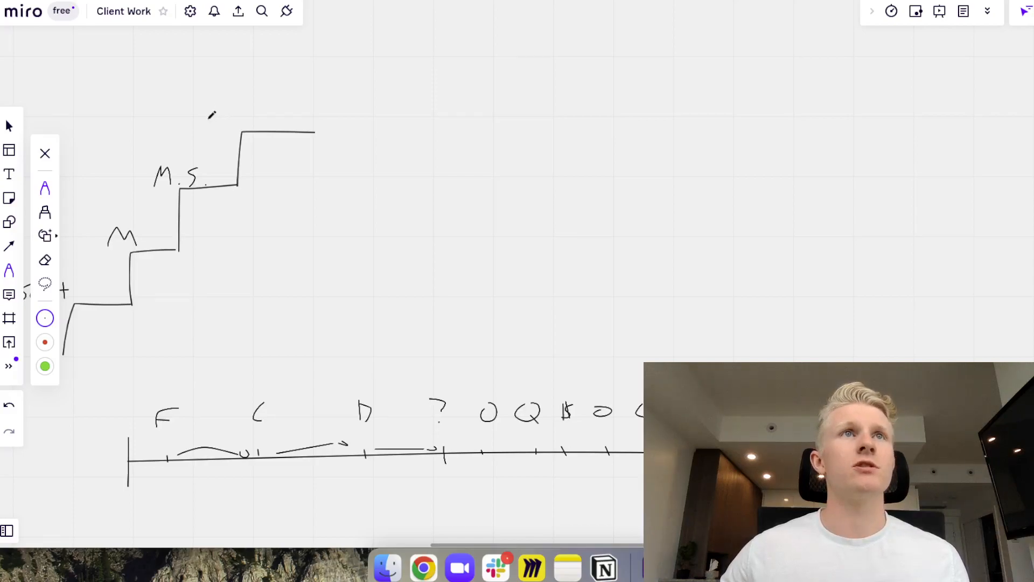
{"action": "left_click_drag", "start_coordinate": [208, 122], "coordinate": [227, 112]}
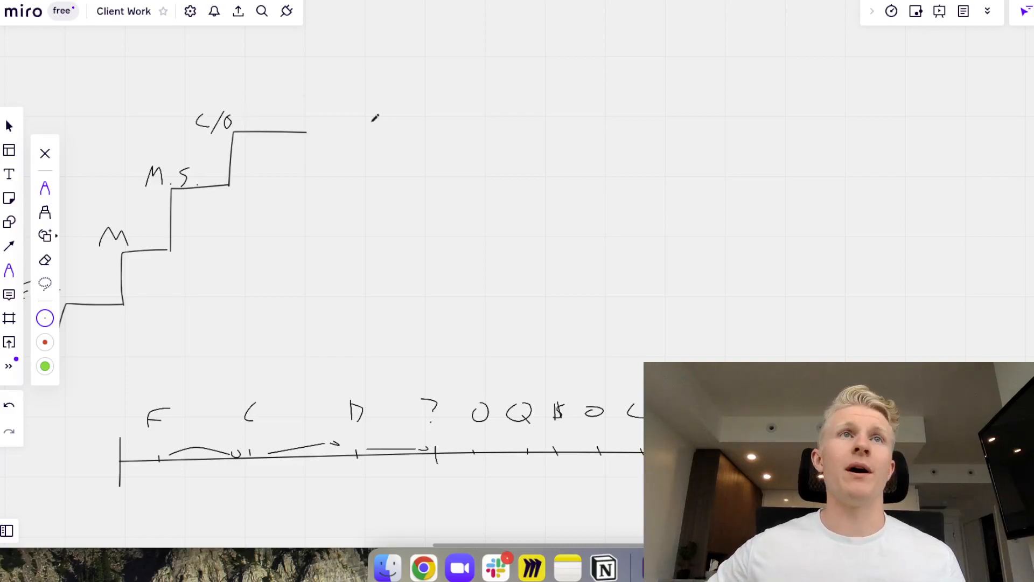
{"action": "left_click_drag", "start_coordinate": [305, 132], "coordinate": [301, 79]}
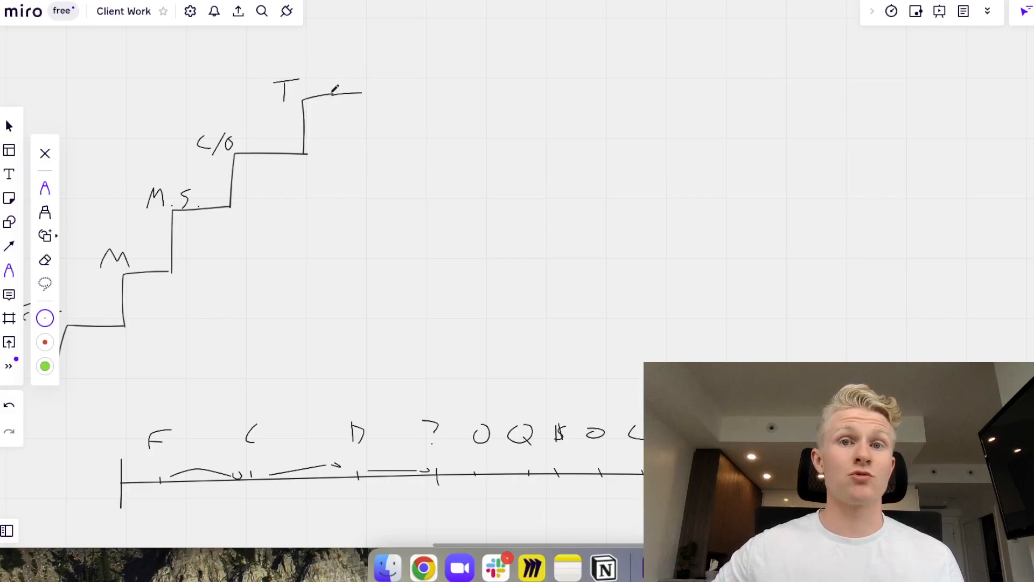
Step: Top the staircase with 'O/C' and '$', overlay curves labelled T and I, add check marks
{"action": "left_click_drag", "start_coordinate": [336, 86], "coordinate": [368, 33]}
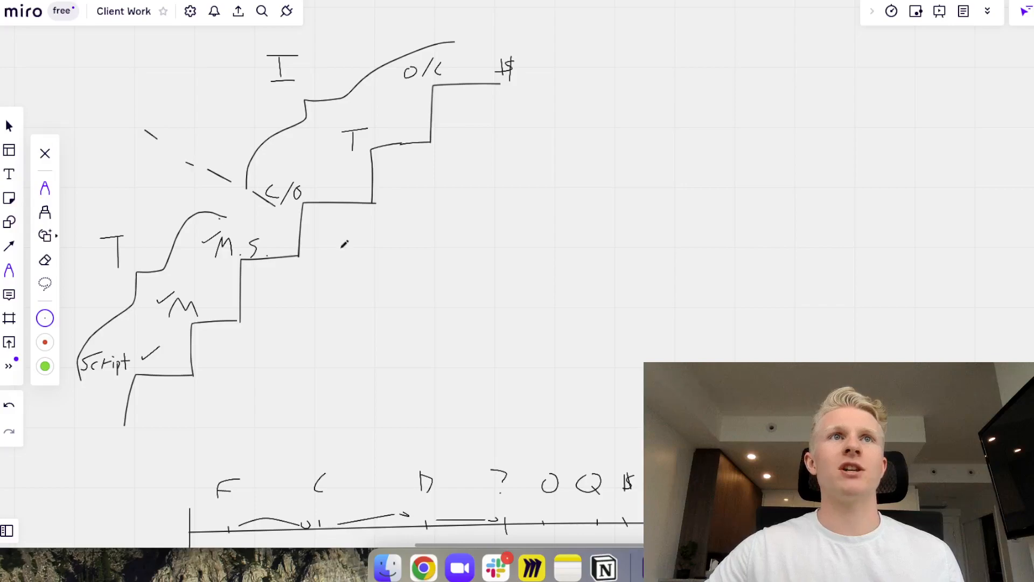
Step: Extend the dashed diagonal line down across the staircase past the C/O step
{"action": "left_click_drag", "start_coordinate": [336, 247], "coordinate": [422, 297]}
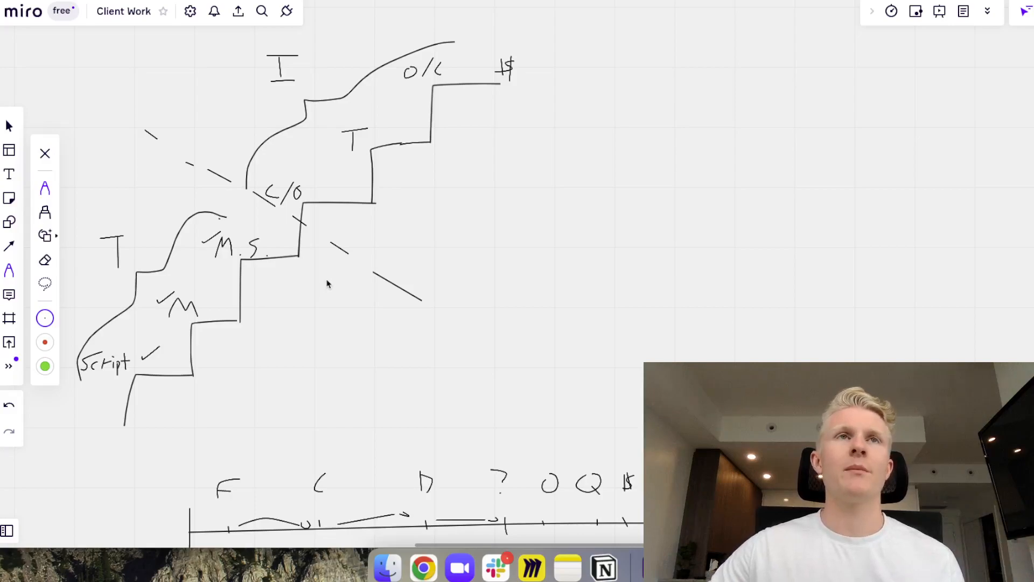
{"action": "mouse_move", "coordinate": [280, 204]}
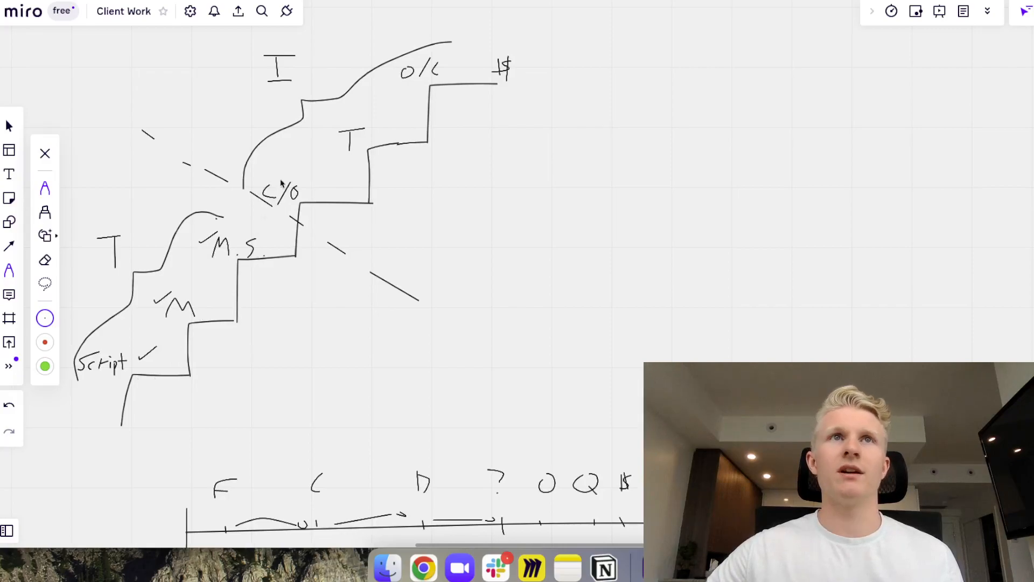
{"action": "mouse_move", "coordinate": [383, 66]}
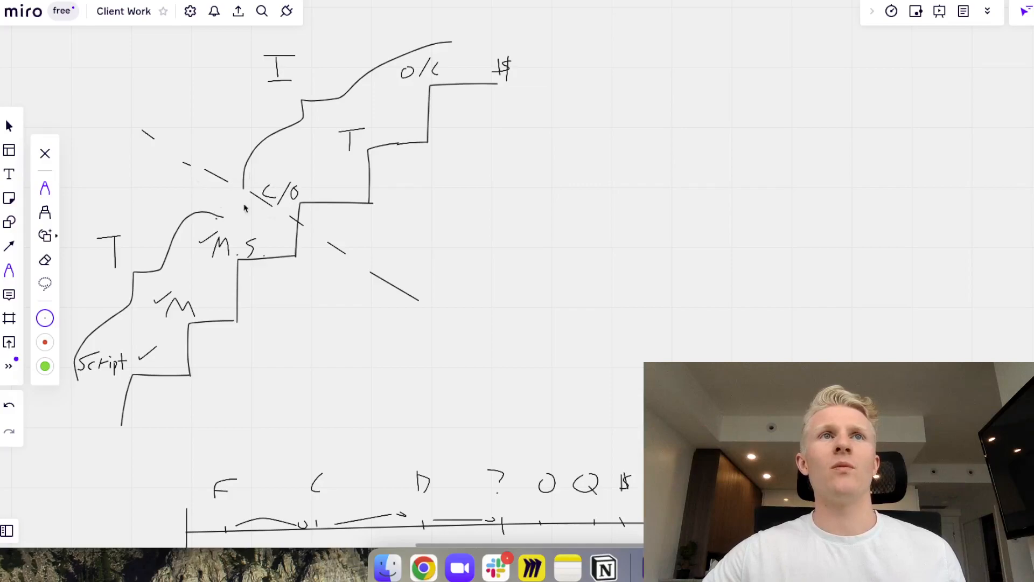
{"action": "mouse_move", "coordinate": [267, 281]}
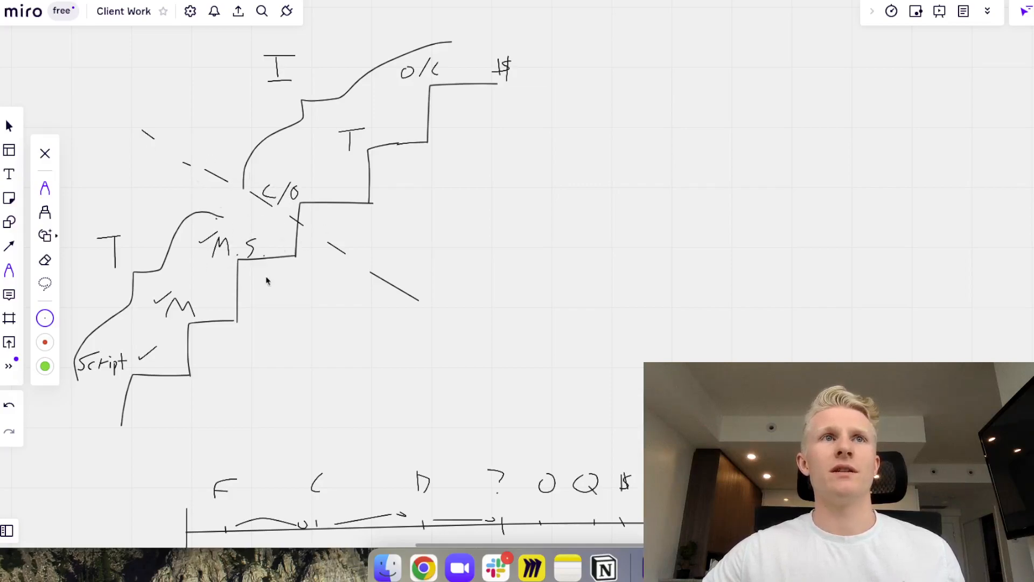
{"action": "mouse_move", "coordinate": [257, 224]}
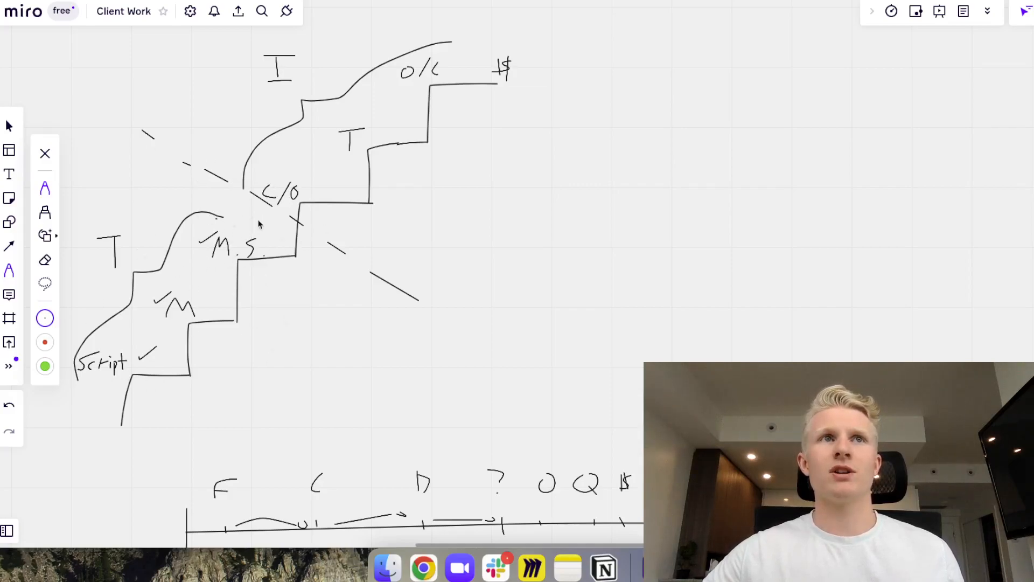
{"action": "mouse_move", "coordinate": [214, 318]}
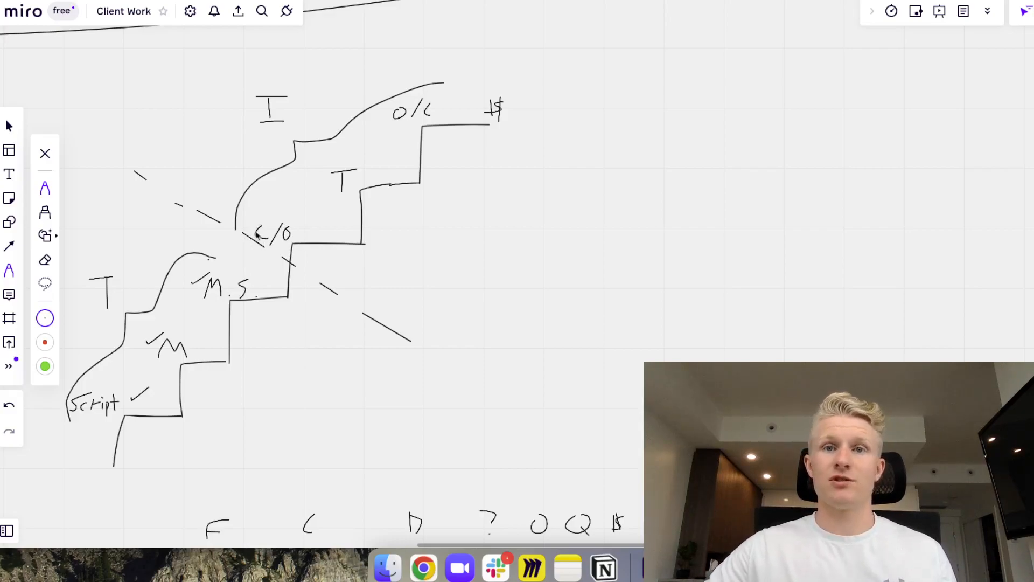
{"action": "mouse_move", "coordinate": [310, 191]}
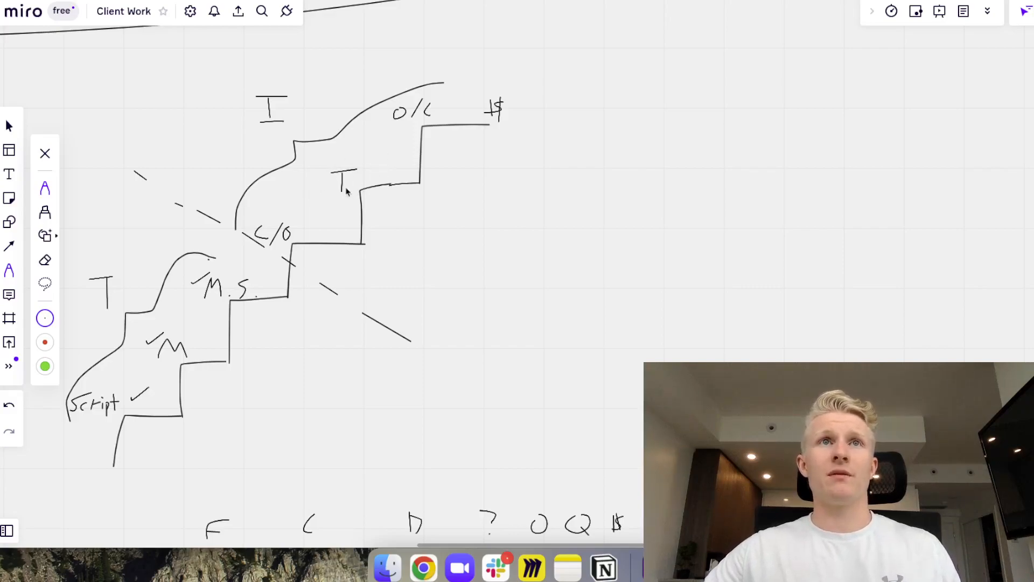
{"action": "mouse_move", "coordinate": [369, 183]}
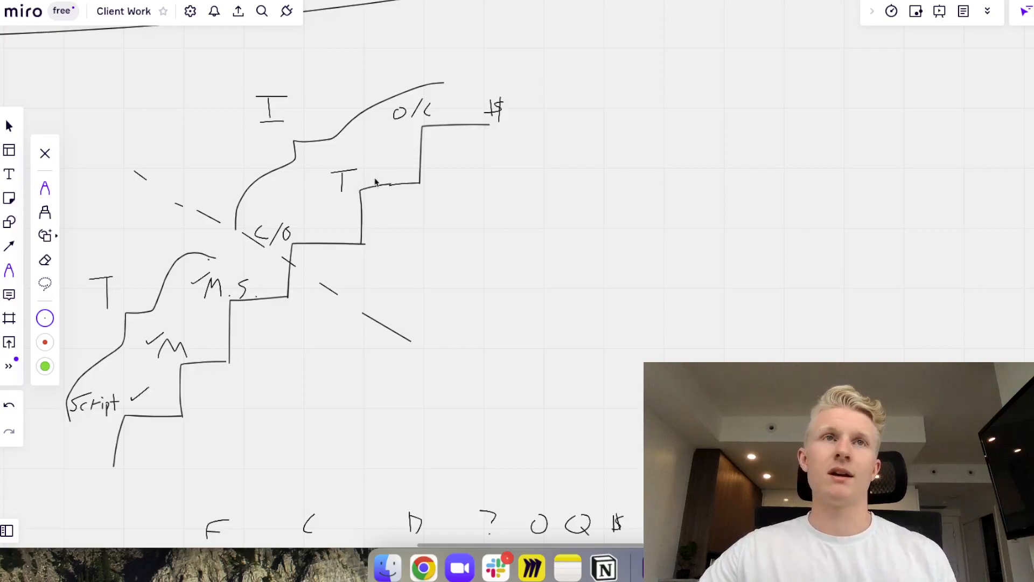
{"action": "scroll", "scroll_direction": "down", "scroll_amount": 3}
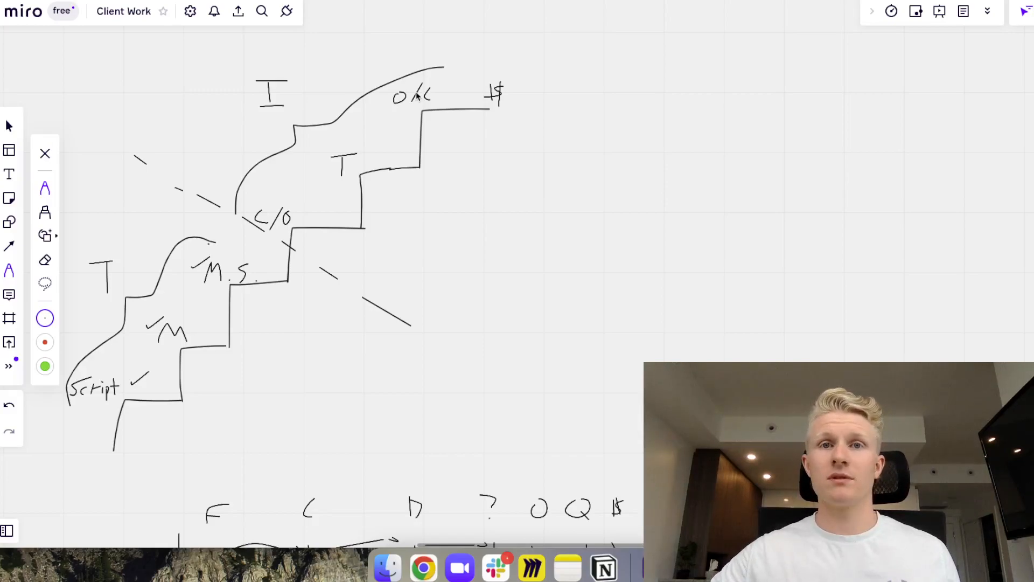
{"action": "mouse_move", "coordinate": [323, 221]}
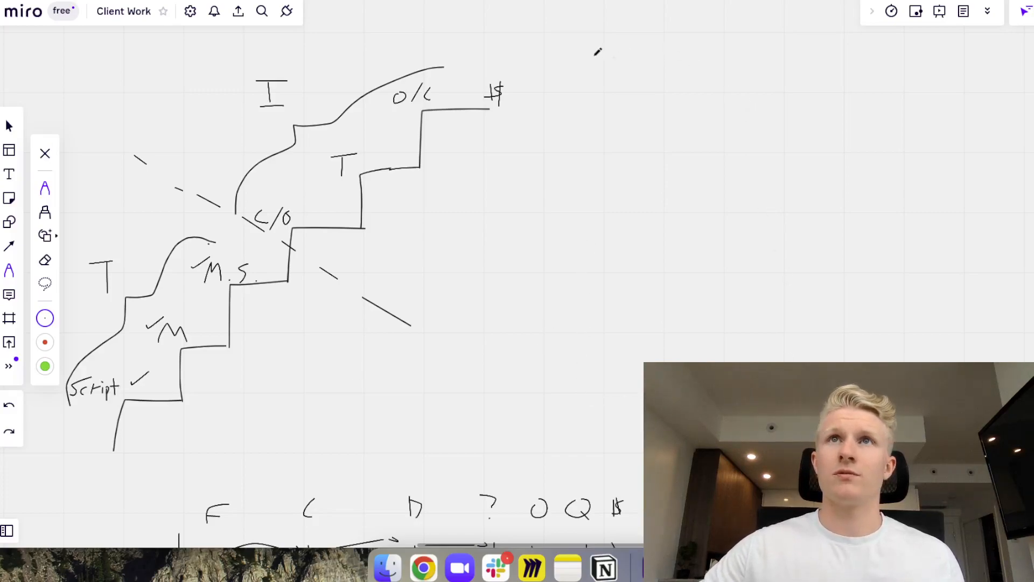
Step: Draw a growth chart right of the staircase with curve stages circled 1, 2, 3 and ticks
{"action": "left_click_drag", "start_coordinate": [615, 49], "coordinate": [912, 273]}
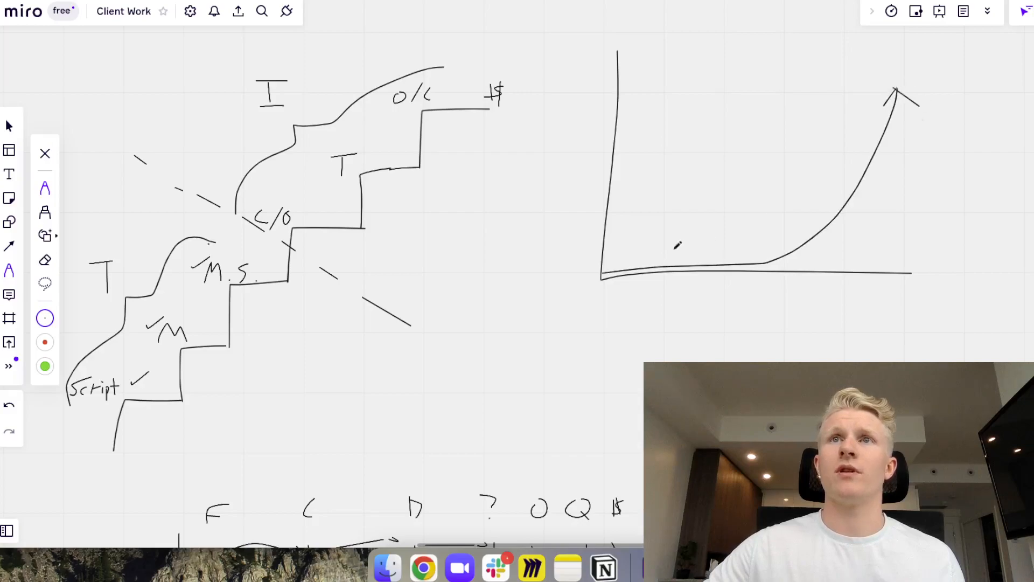
{"action": "left_click_drag", "start_coordinate": [610, 247], "coordinate": [738, 218]}
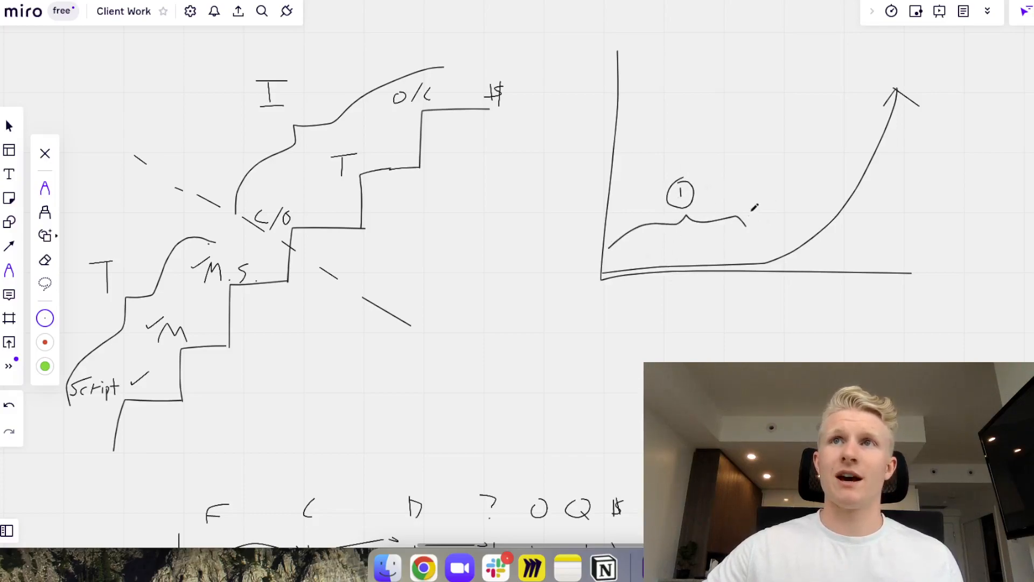
{"action": "left_click_drag", "start_coordinate": [758, 197], "coordinate": [837, 192]}
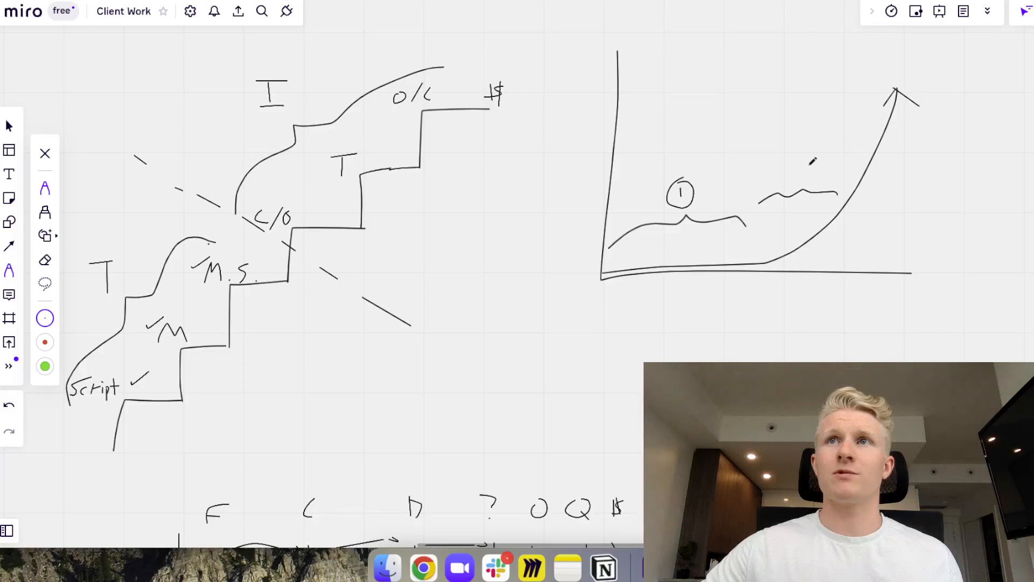
{"action": "left_click_drag", "start_coordinate": [788, 175], "coordinate": [811, 162]}
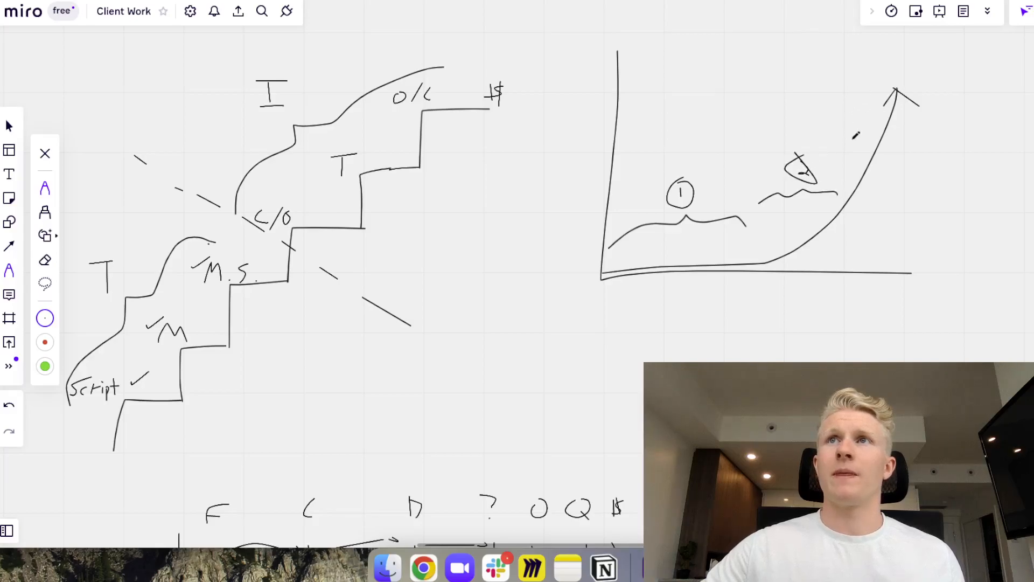
{"action": "left_click_drag", "start_coordinate": [864, 59], "coordinate": [858, 99]}
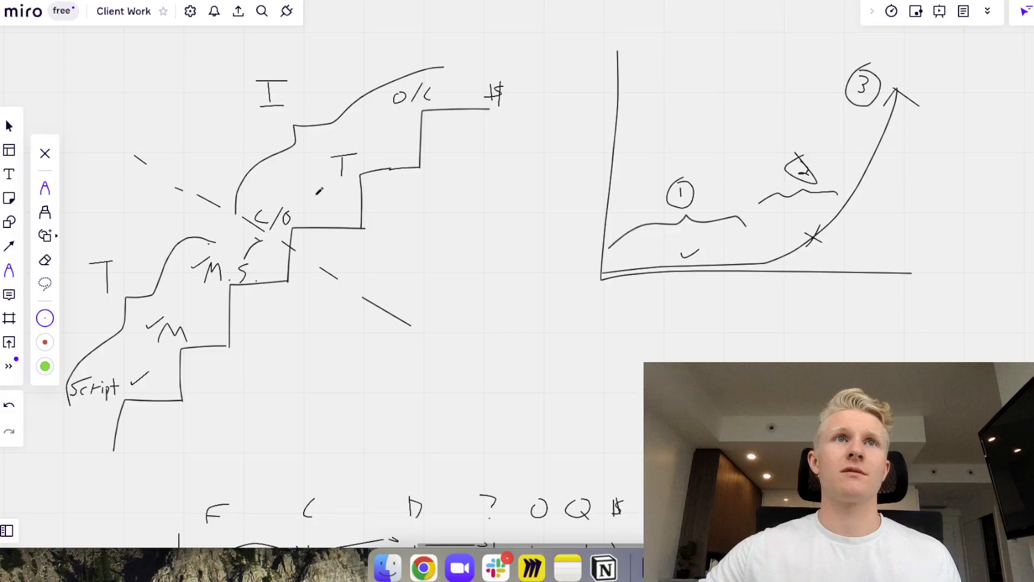
Step: Hatch ticks along the steep curve and draw arrows toward the C/O and T steps
{"action": "left_click_drag", "start_coordinate": [277, 237], "coordinate": [323, 191]}
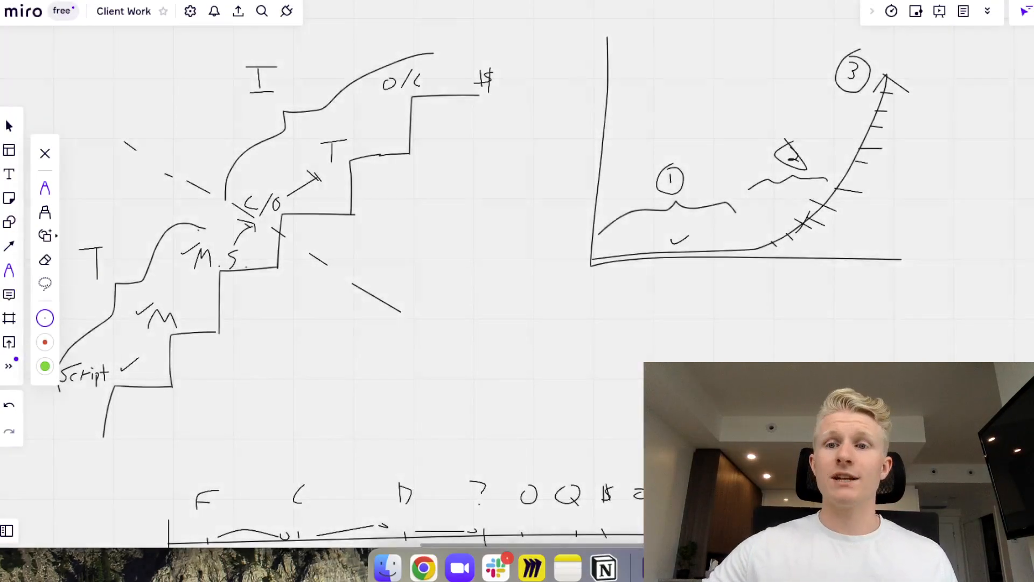
{"action": "mouse_move", "coordinate": [370, 211]}
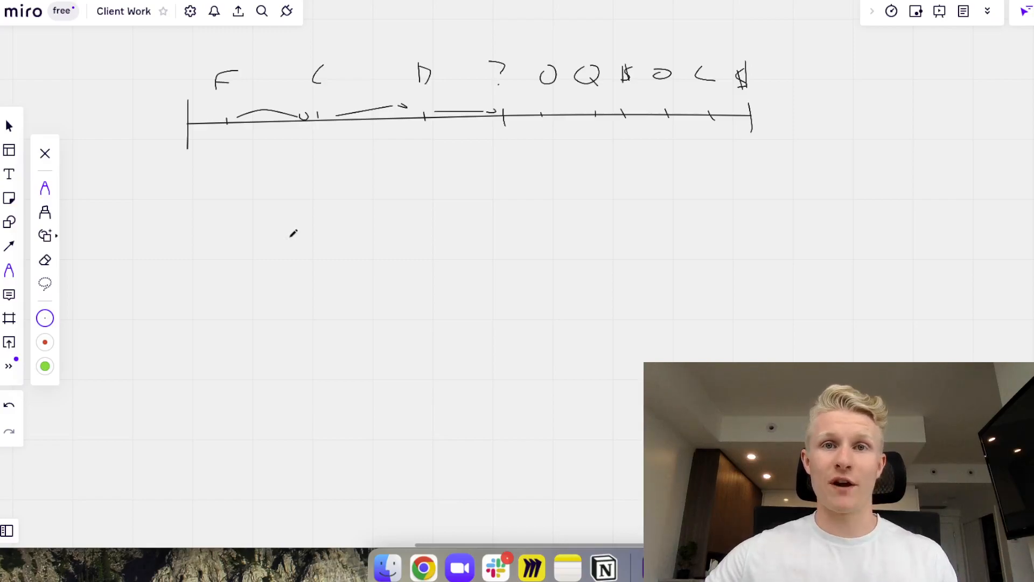
{"action": "mouse_move", "coordinate": [161, 239]}
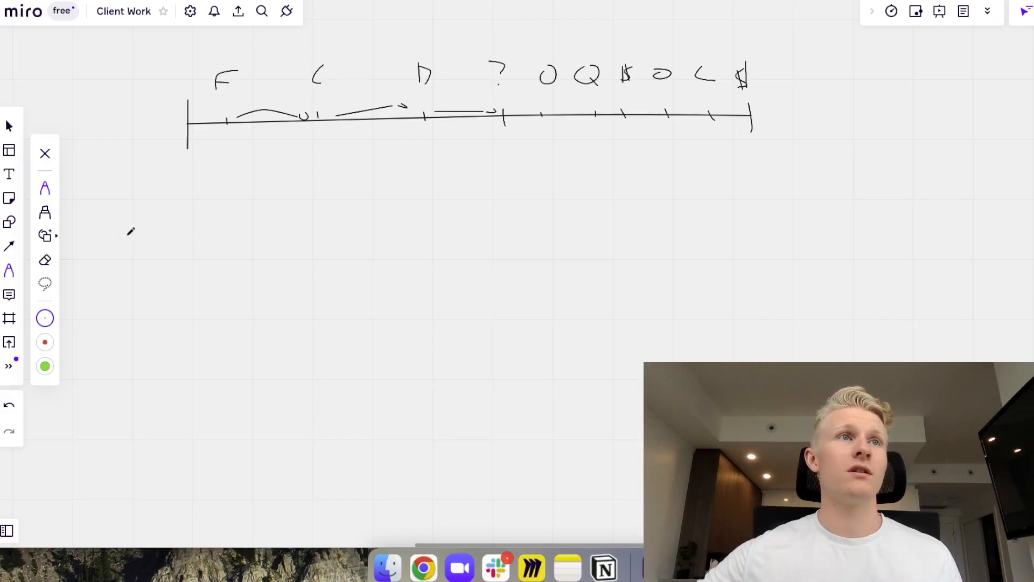
{"action": "mouse_move", "coordinate": [163, 239]}
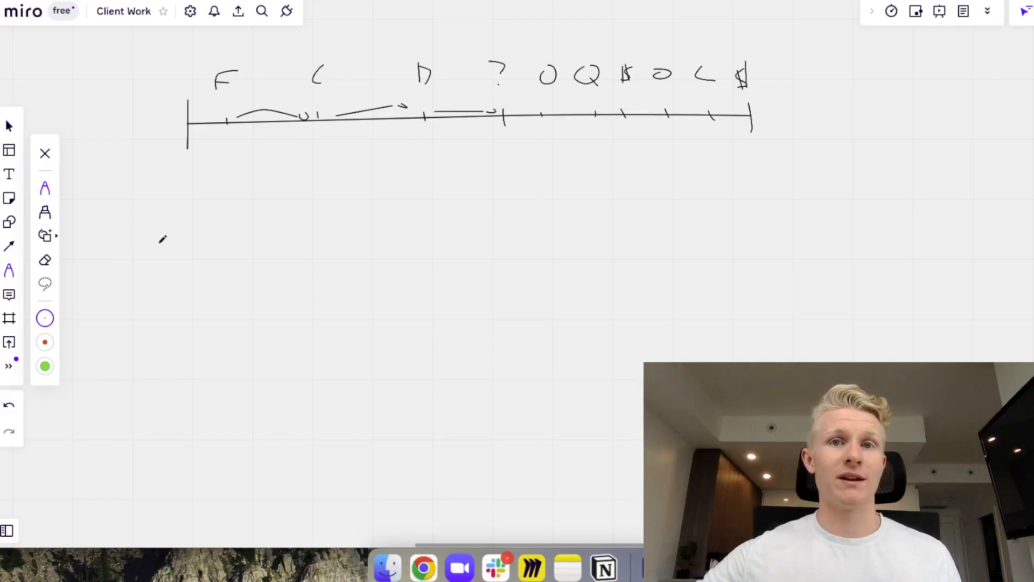
{"action": "mouse_move", "coordinate": [200, 249]}
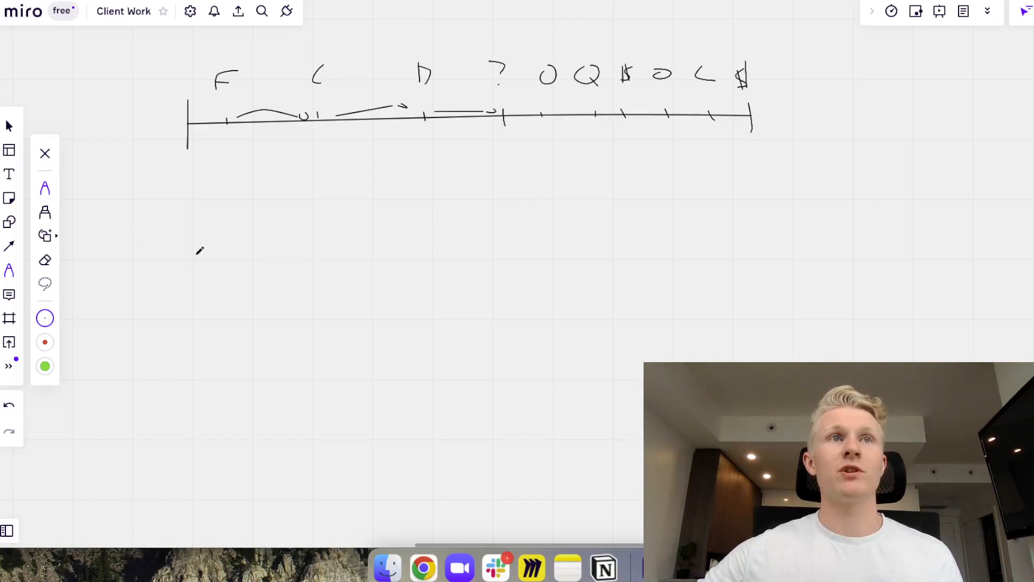
Step: Draw a tall rectangle below the timeline, divide it into rows, and write 'Won' on top
{"action": "left_click_drag", "start_coordinate": [178, 238], "coordinate": [183, 444]}
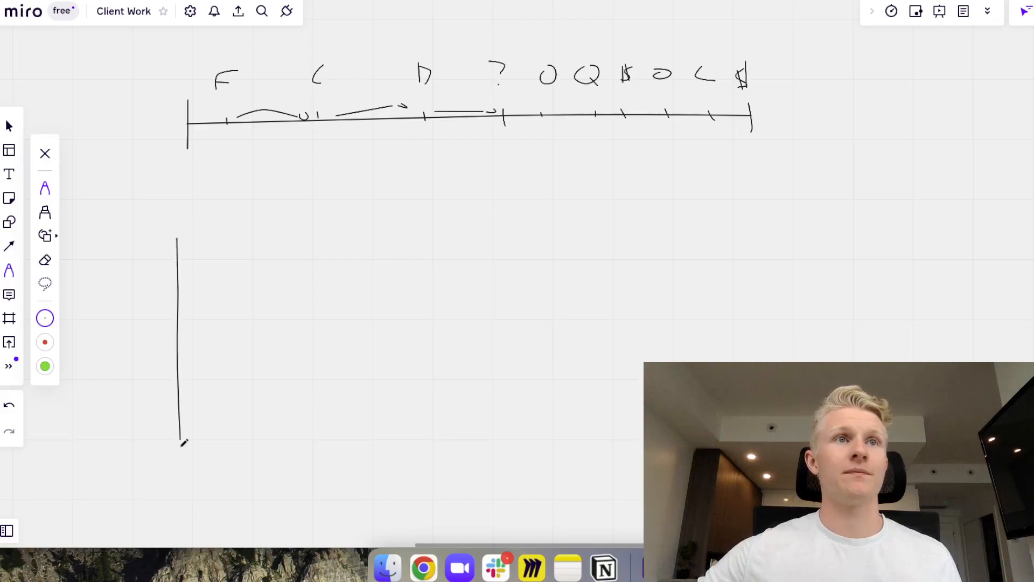
{"action": "left_click_drag", "start_coordinate": [178, 224], "coordinate": [303, 445]}
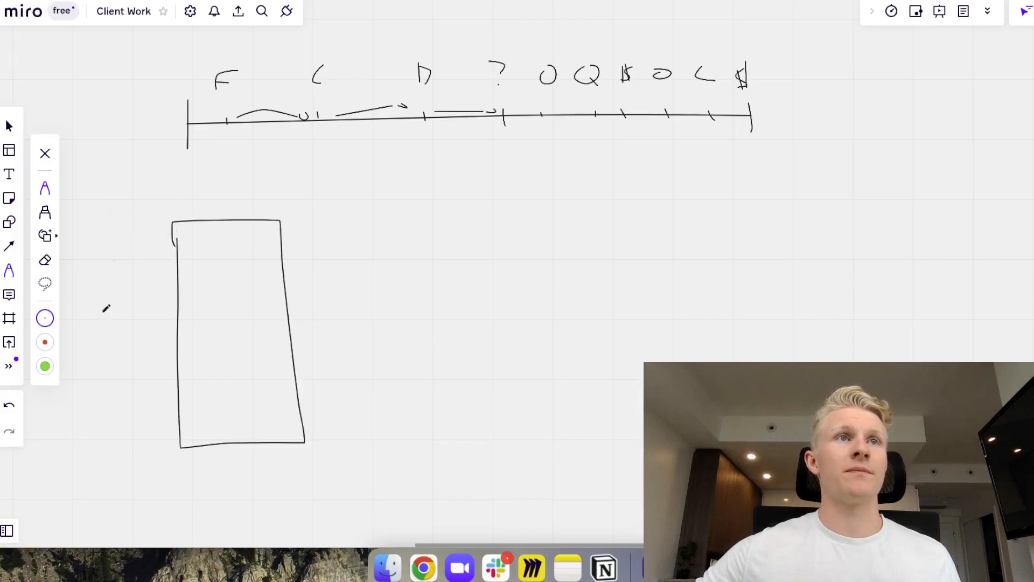
{"action": "left_click_drag", "start_coordinate": [174, 242], "coordinate": [248, 245]}
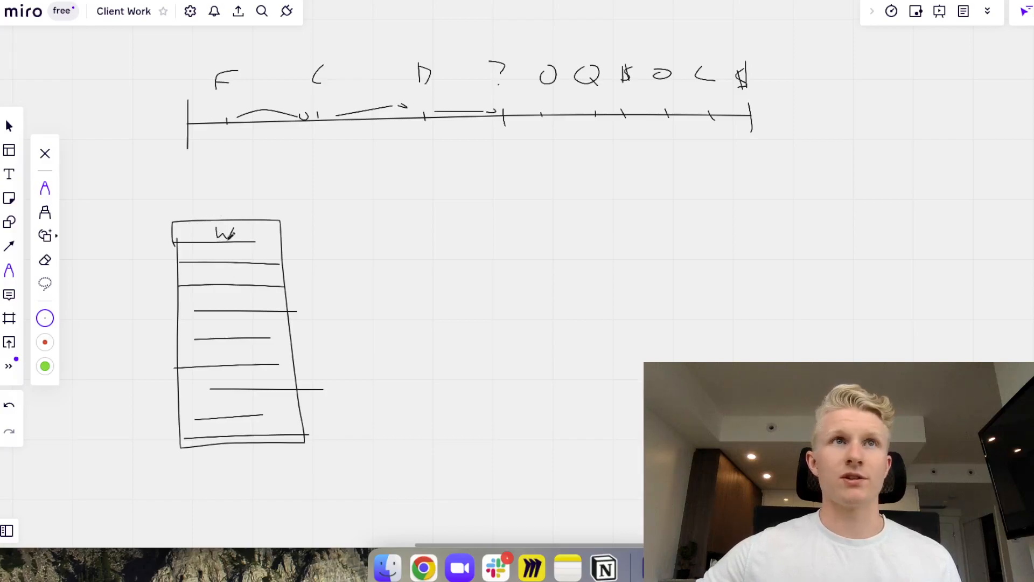
{"action": "left_click_drag", "start_coordinate": [238, 236], "coordinate": [271, 236]}
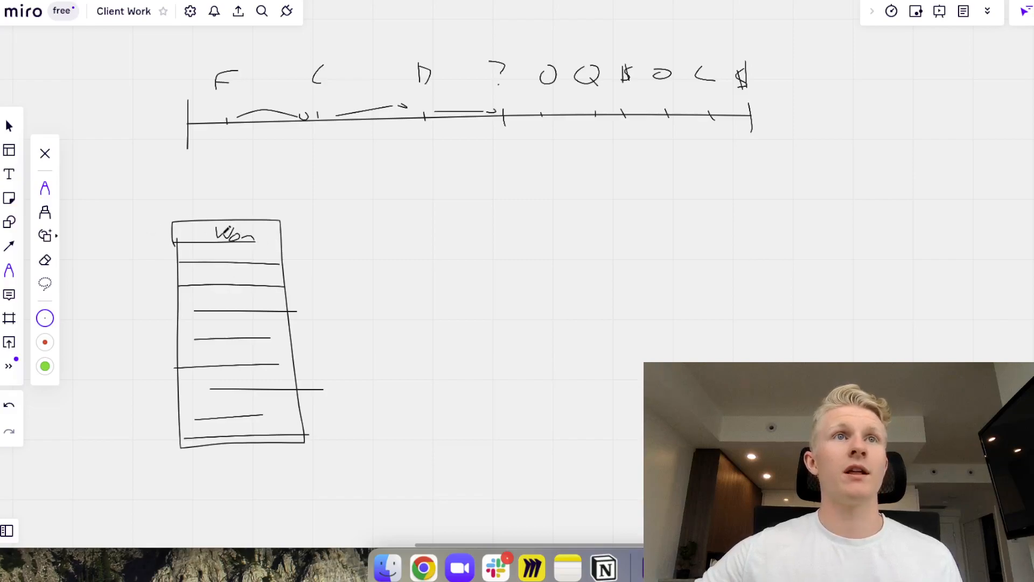
Step: Arrow the box top to a smiley with a plus, the bottom to a frown with a minus
{"action": "left_click_drag", "start_coordinate": [280, 227], "coordinate": [336, 227]}
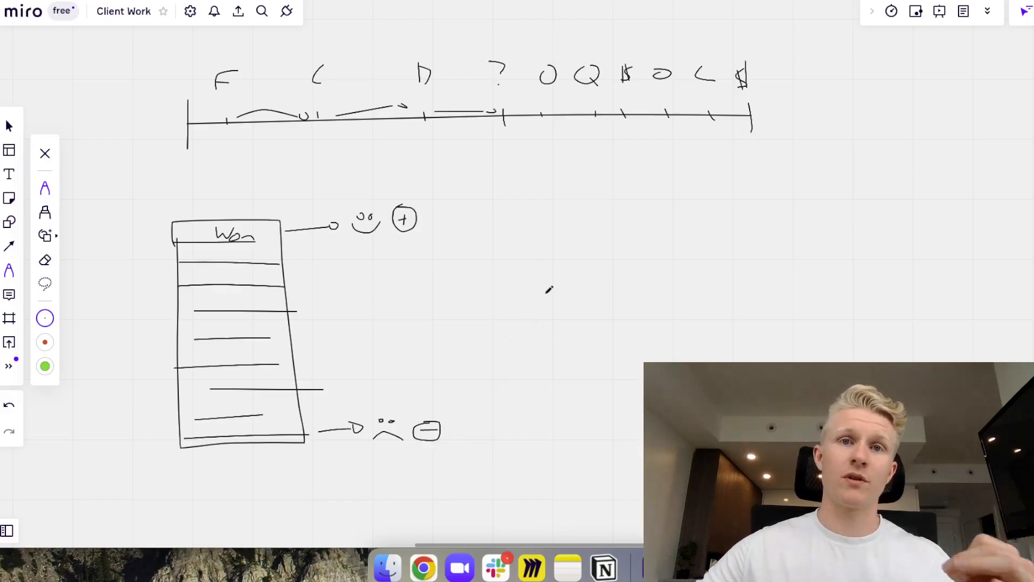
{"action": "mouse_move", "coordinate": [550, 220]}
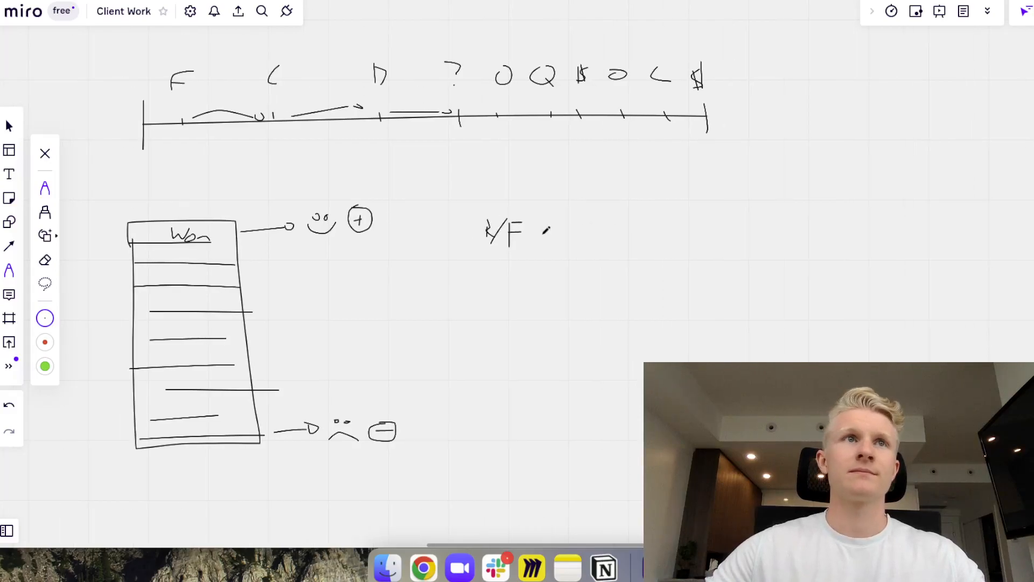
Step: Write stages K/F, P, D, O, Q/O in a row, linked by arrows
{"action": "left_click_drag", "start_coordinate": [540, 234], "coordinate": [561, 230]}
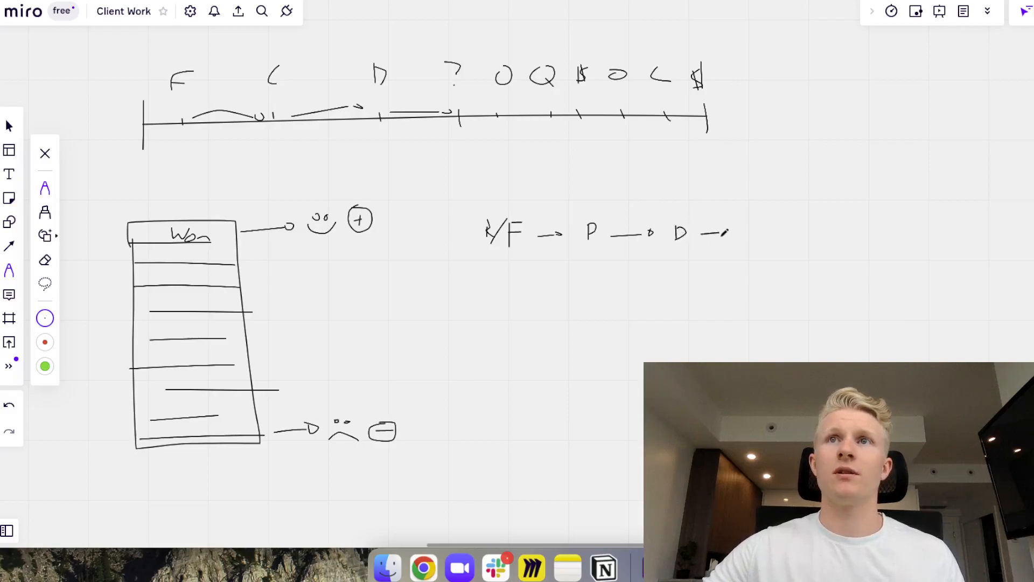
{"action": "left_click_drag", "start_coordinate": [726, 234], "coordinate": [749, 231]}
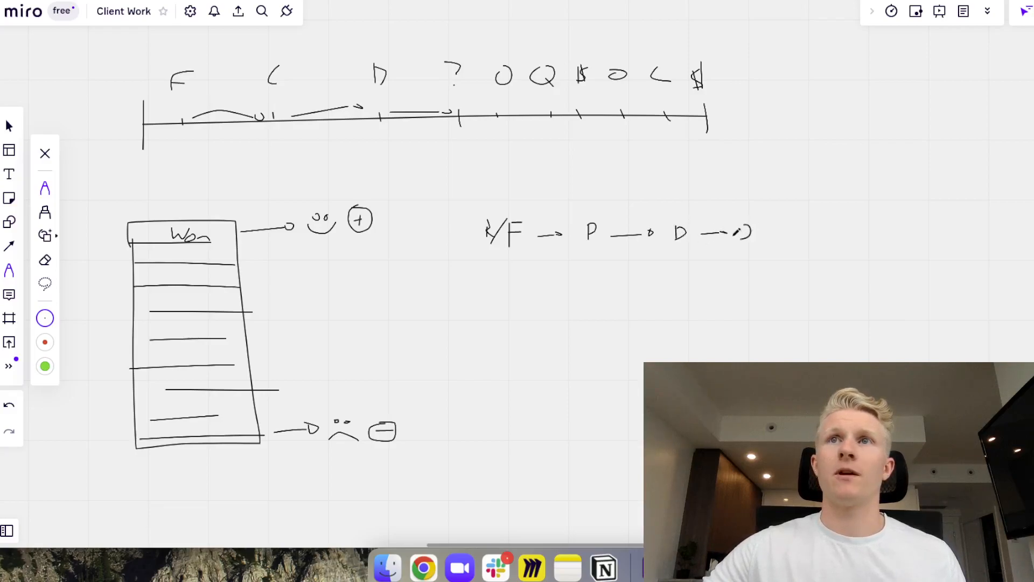
{"action": "left_click_drag", "start_coordinate": [728, 231], "coordinate": [749, 231]}
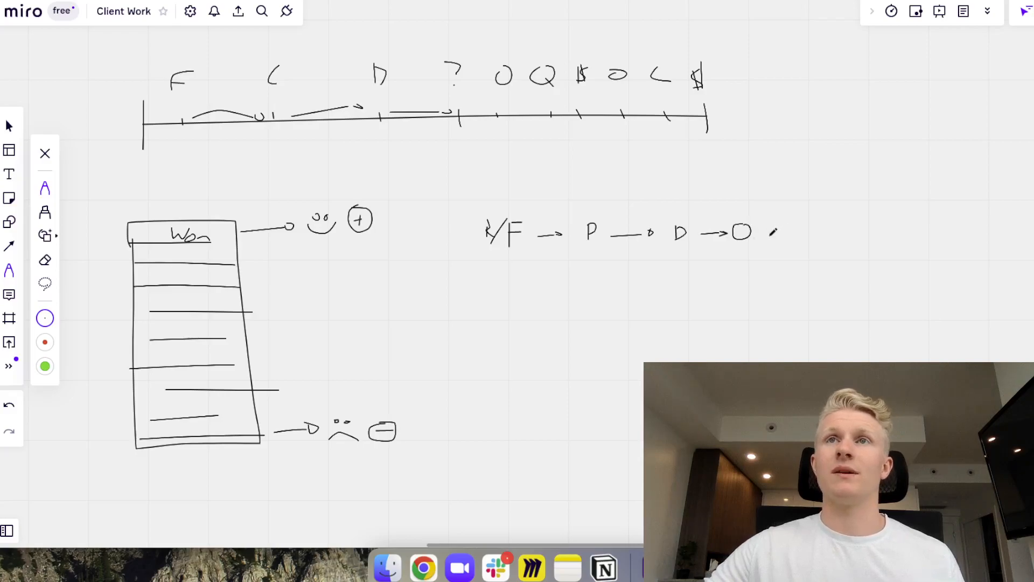
{"action": "left_click_drag", "start_coordinate": [759, 232], "coordinate": [801, 230]}
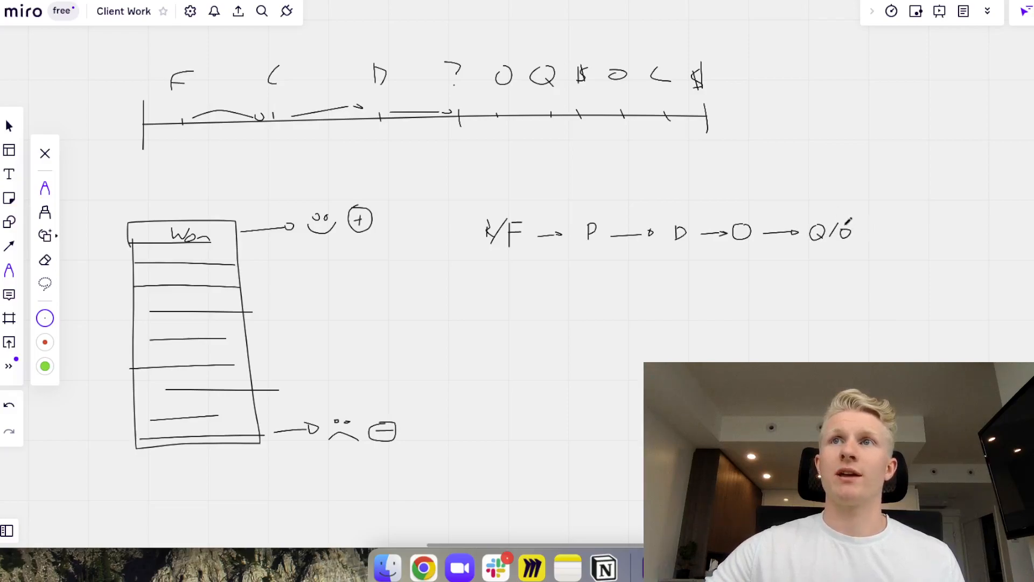
{"action": "left_click_drag", "start_coordinate": [857, 231], "coordinate": [887, 227]}
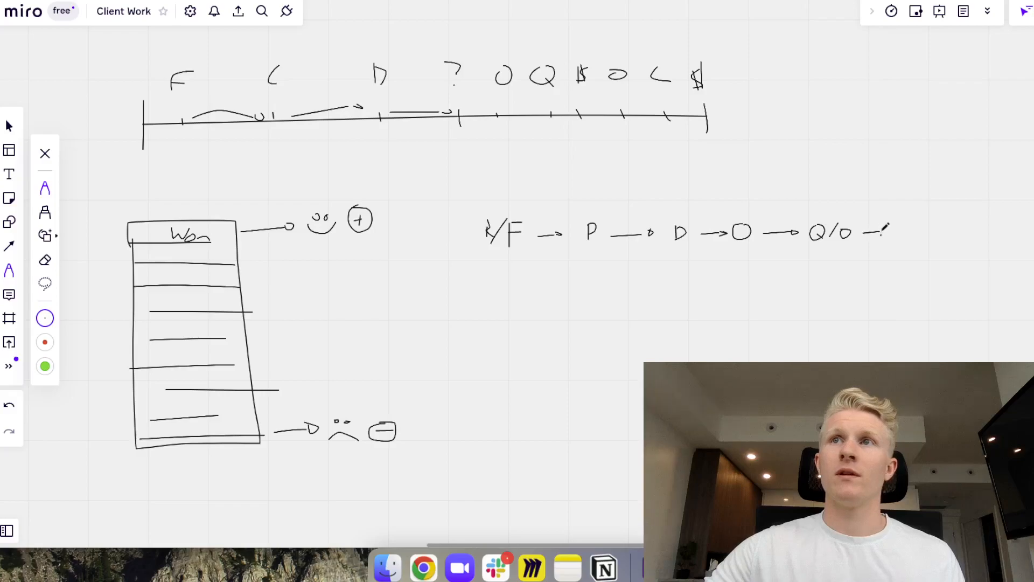
{"action": "left_click_drag", "start_coordinate": [871, 231], "coordinate": [917, 231]}
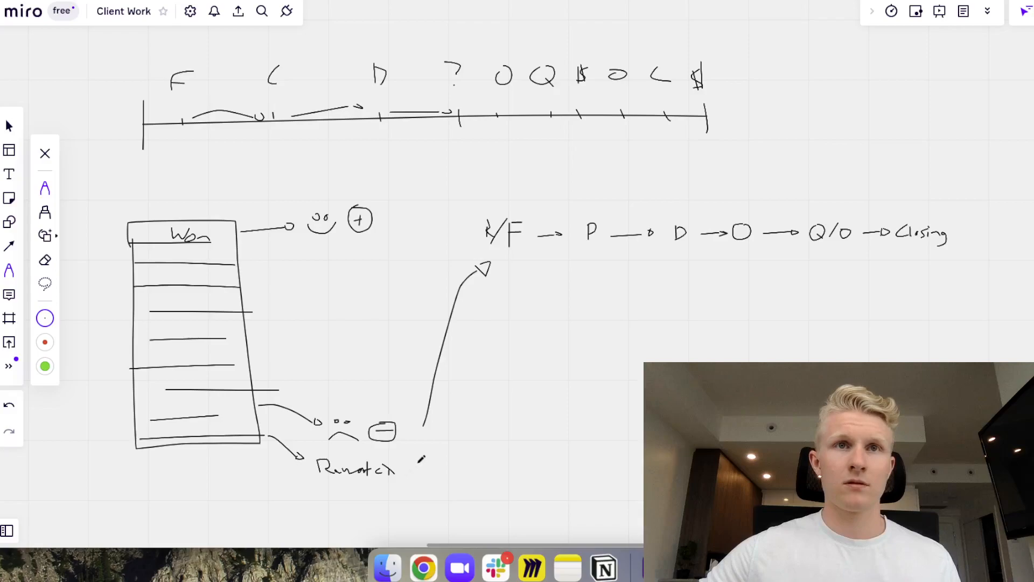
Step: Extend the handwritten note under the frown so it reads 'Remarket training'
{"action": "left_click_drag", "start_coordinate": [415, 472], "coordinate": [449, 465]}
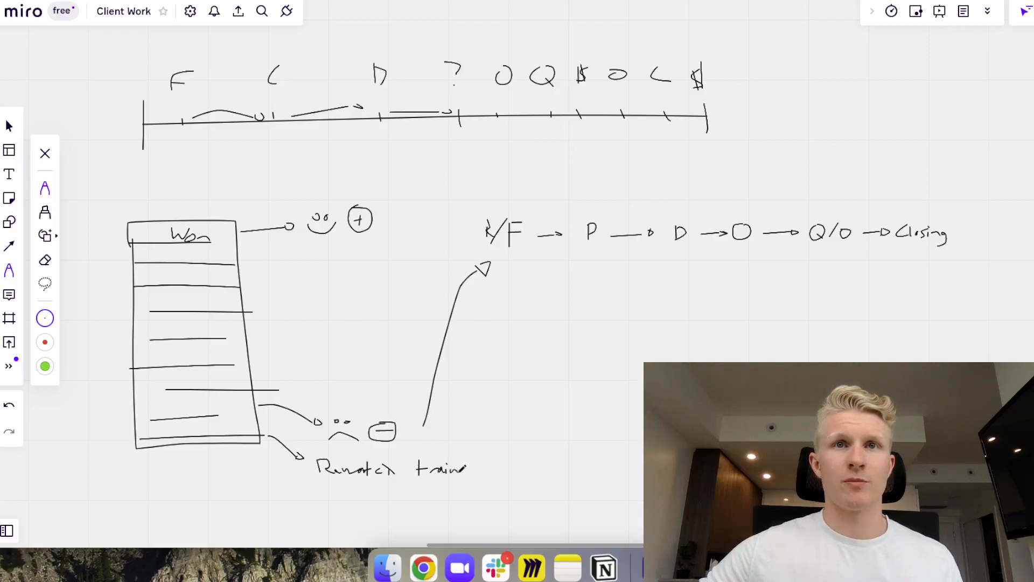
{"action": "type", "text": "ng"}
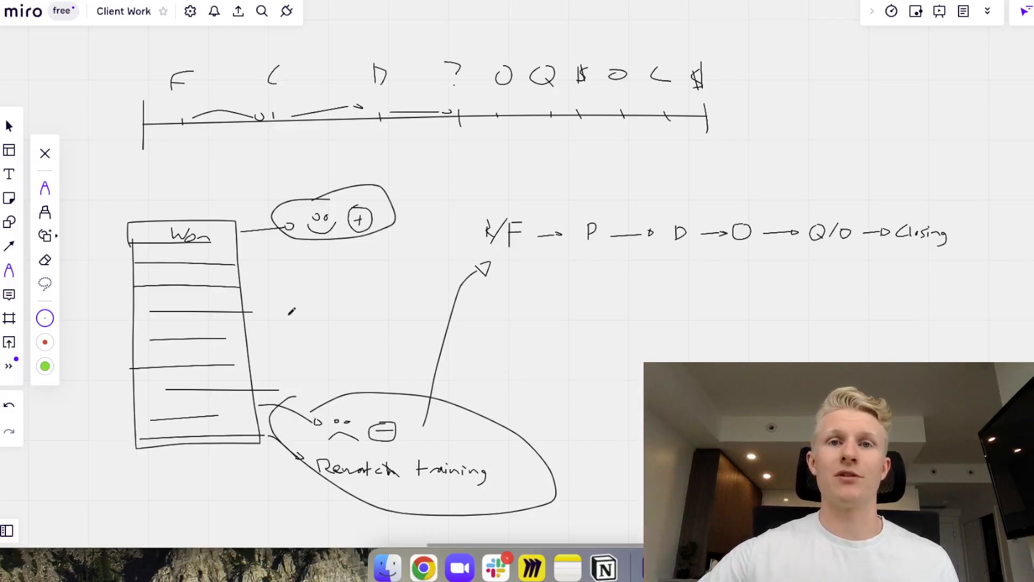
{"action": "mouse_move", "coordinate": [9, 365]}
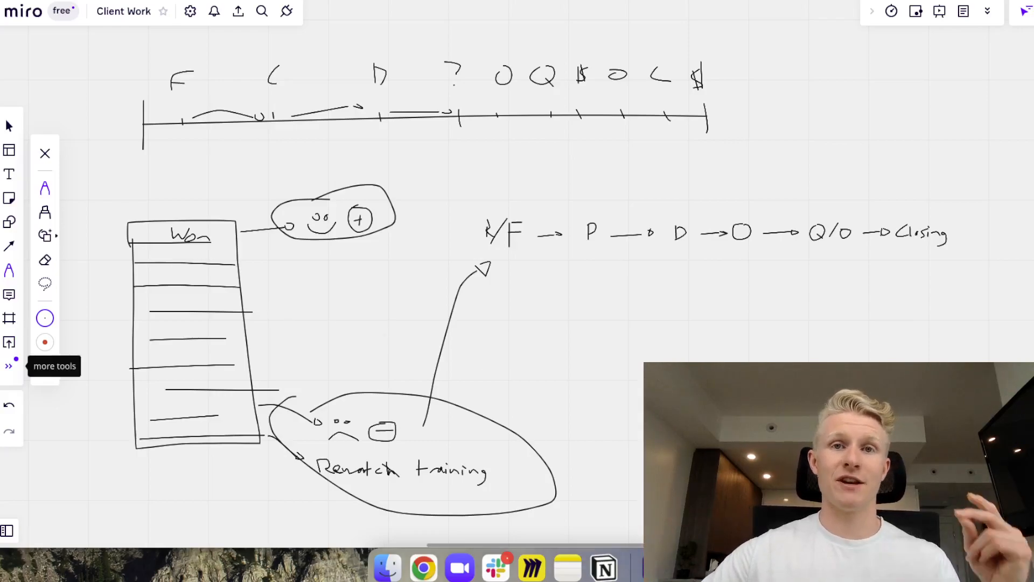